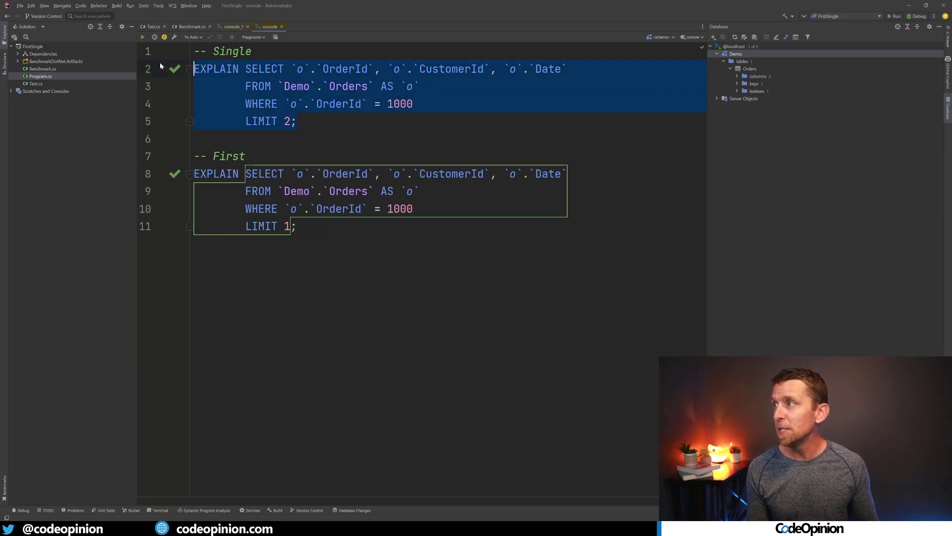
Step: Execute both EXPLAIN statements (LIMIT 2 and LIMIT 1) to view their plans, then return to Benchmark.cs
{"action": "left_click", "coordinate": [245, 156]}
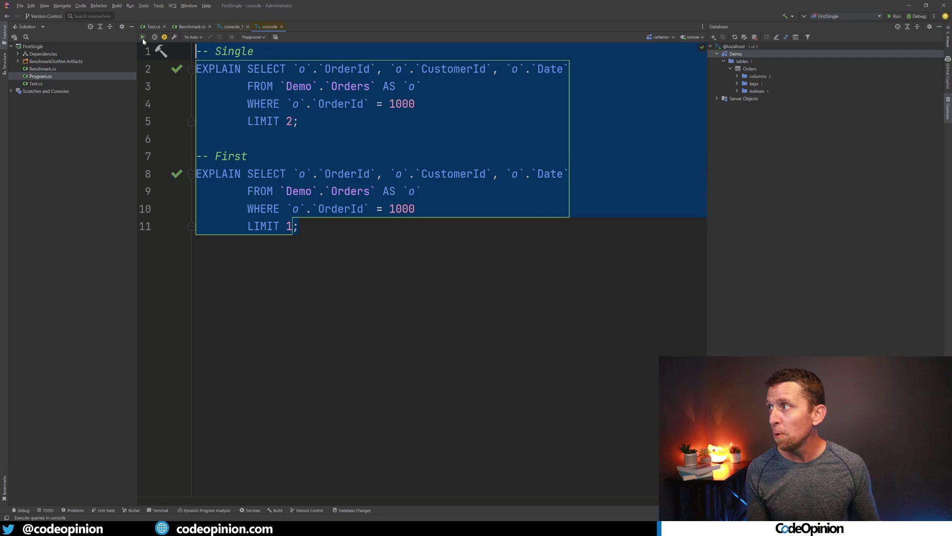
{"action": "left_click", "coordinate": [142, 37]}
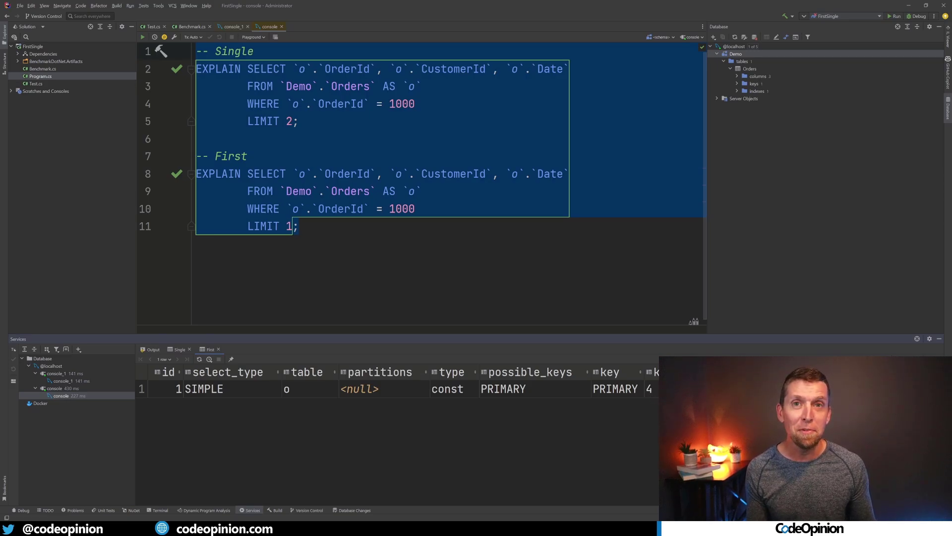
{"action": "mouse_move", "coordinate": [192, 26]}
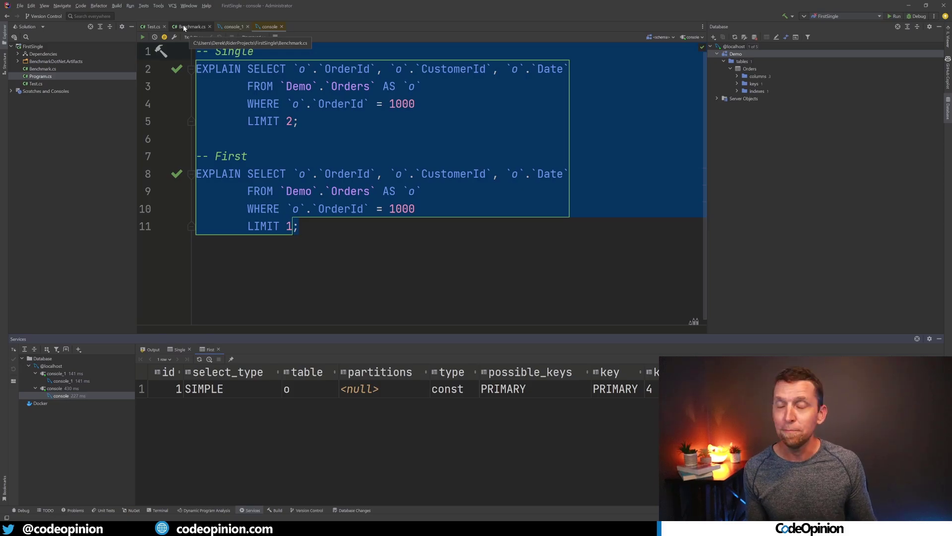
{"action": "left_click", "coordinate": [191, 26]}
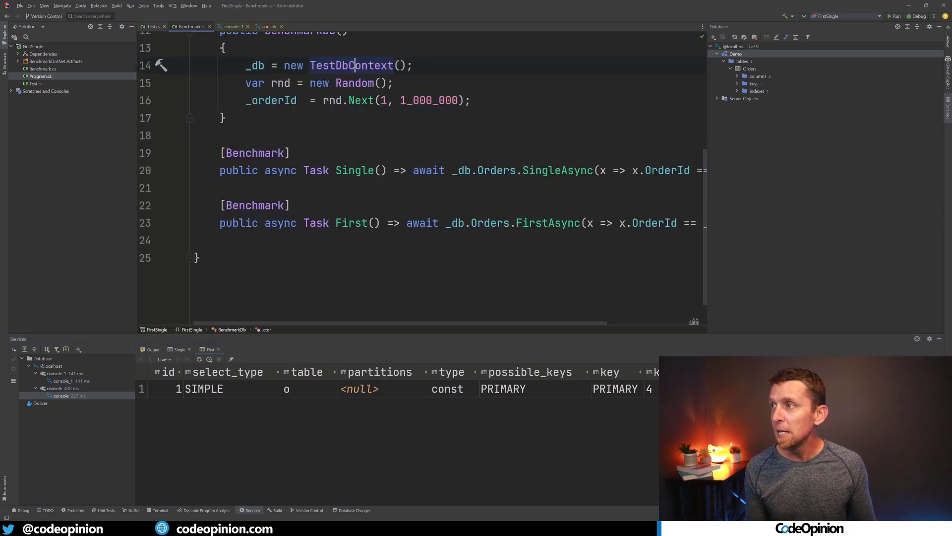
{"action": "scroll", "scroll_direction": "up", "scroll_amount": 3}
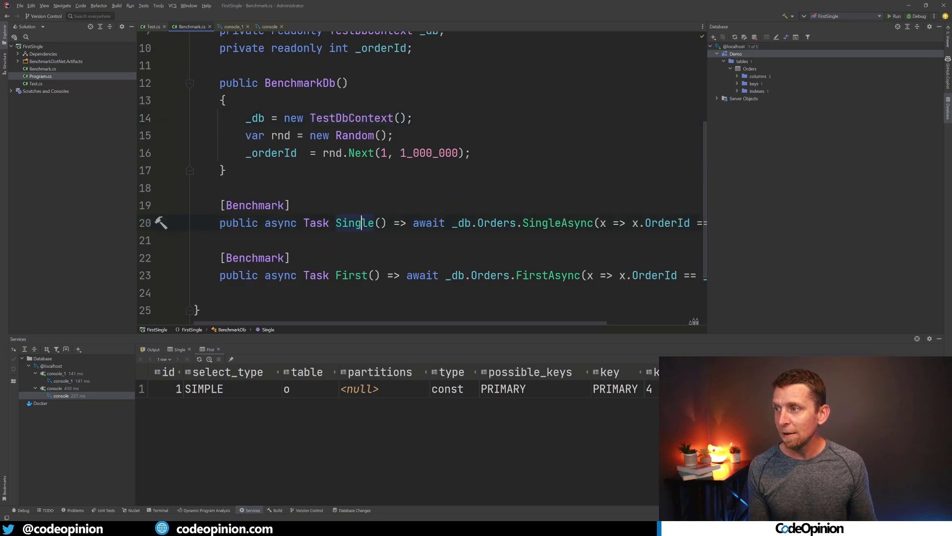
{"action": "left_click", "coordinate": [351, 275]}
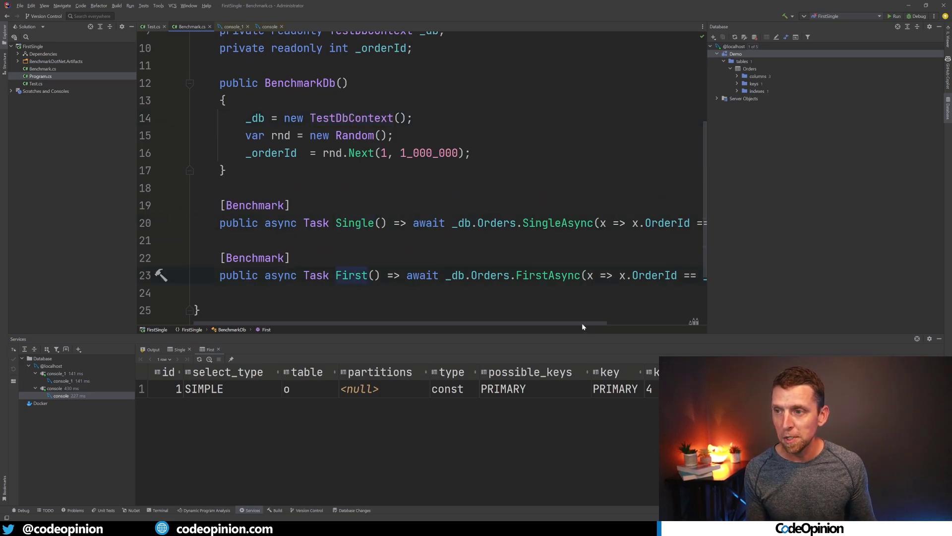
{"action": "scroll", "scroll_direction": "right", "scroll_amount": 3}
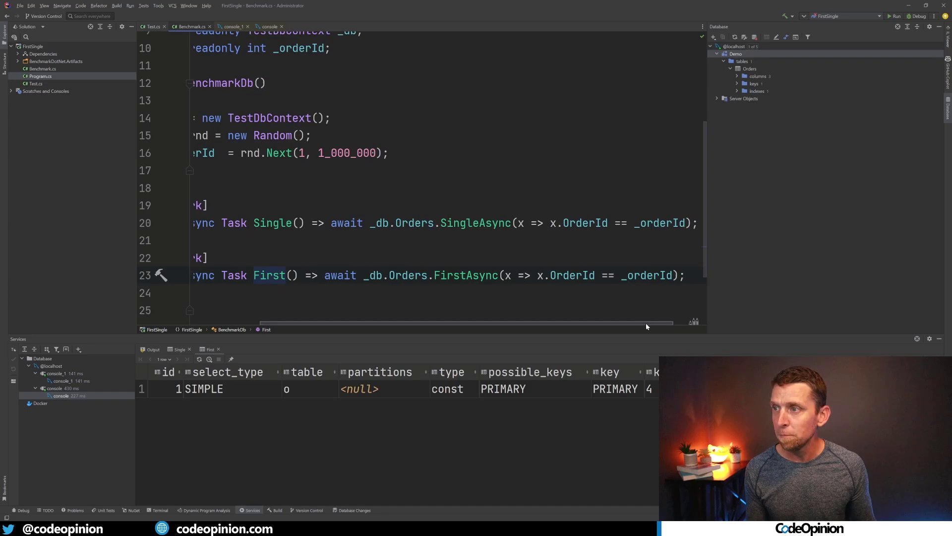
{"action": "scroll", "scroll_direction": "left", "scroll_amount": 3}
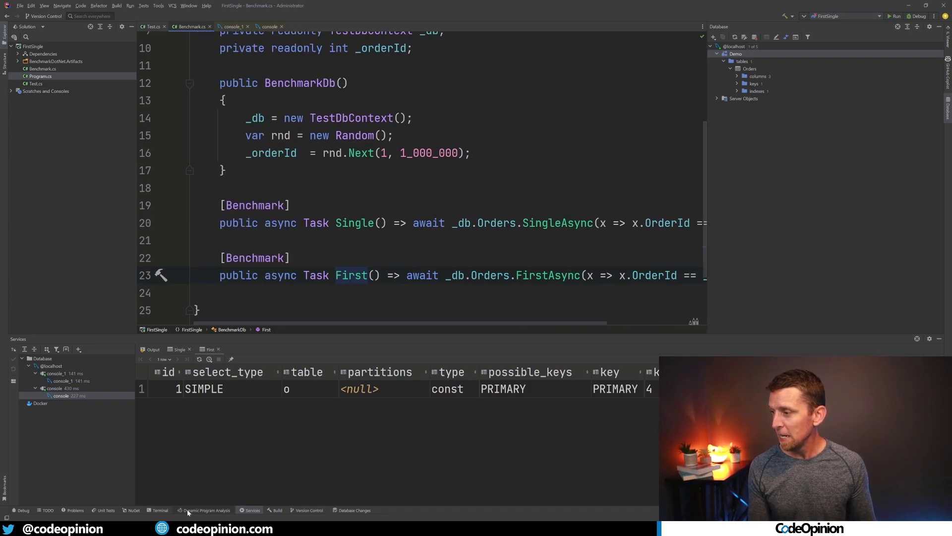
Step: Show the BenchmarkDotNet table in the terminal: Single 2.609 ms vs First 2.602 ms
{"action": "left_click", "coordinate": [158, 509]}
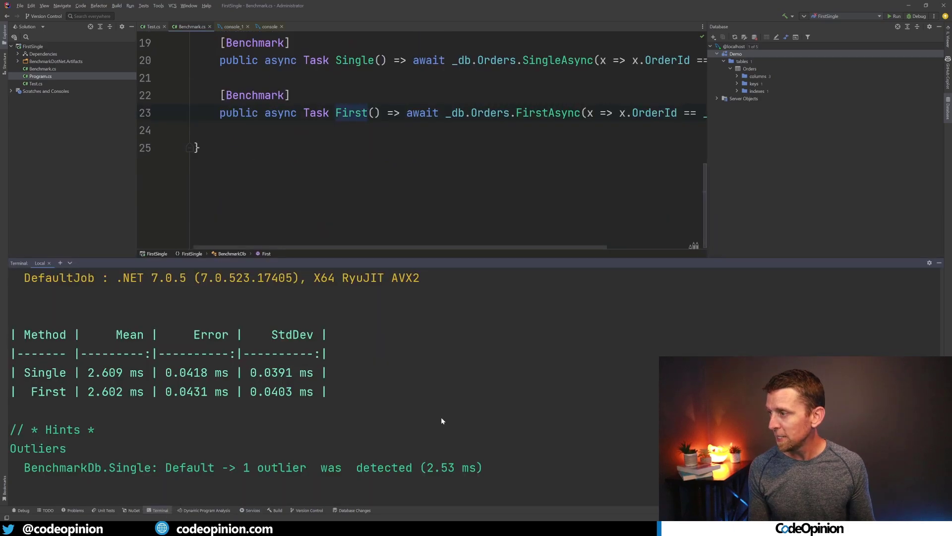
{"action": "mouse_move", "coordinate": [23, 386]}
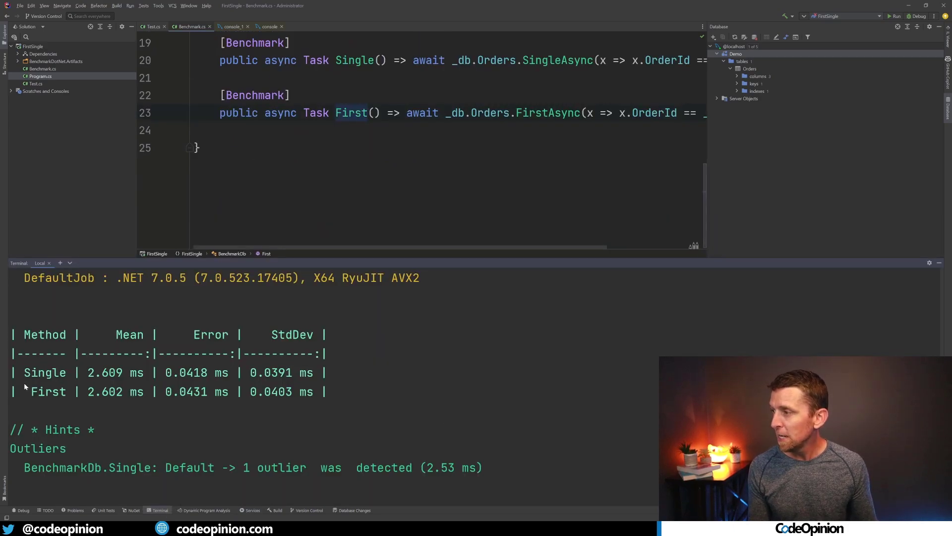
{"action": "mouse_move", "coordinate": [95, 377]}
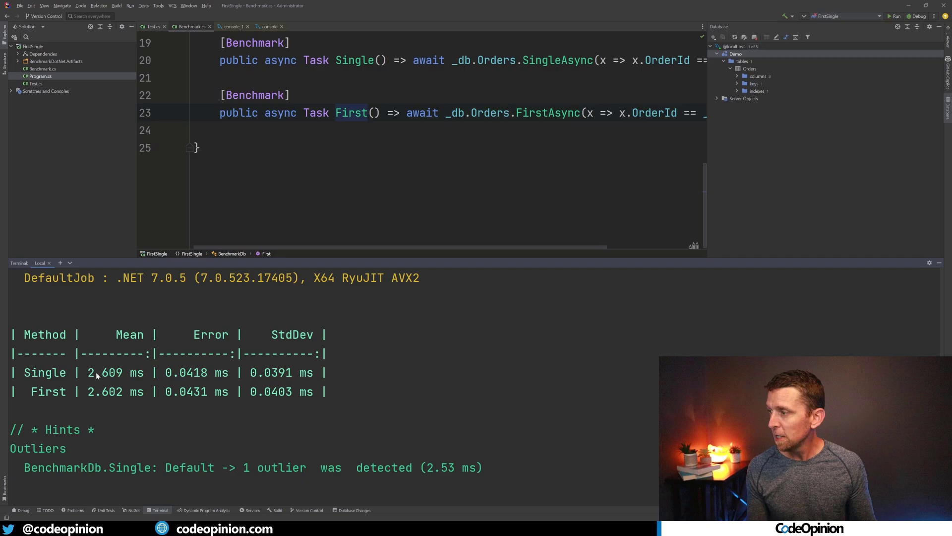
{"action": "mouse_move", "coordinate": [230, 424]}
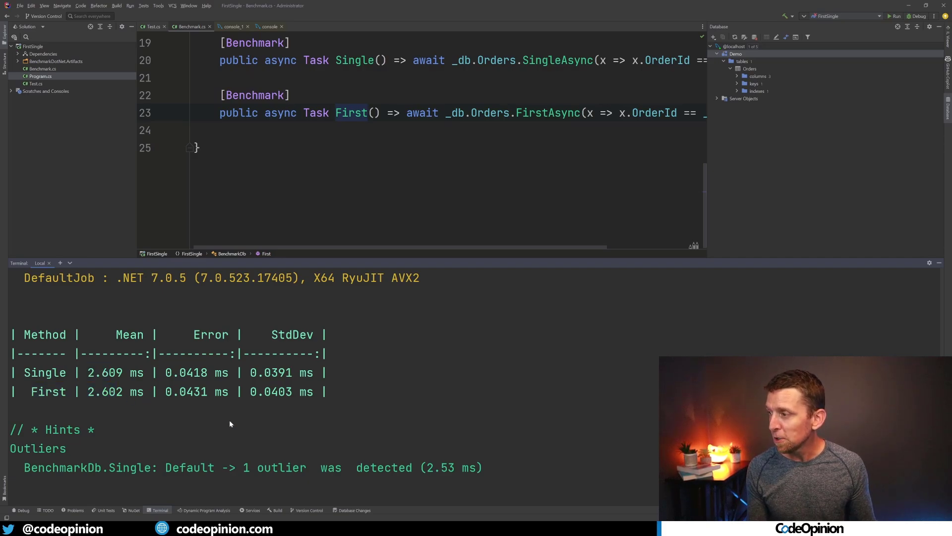